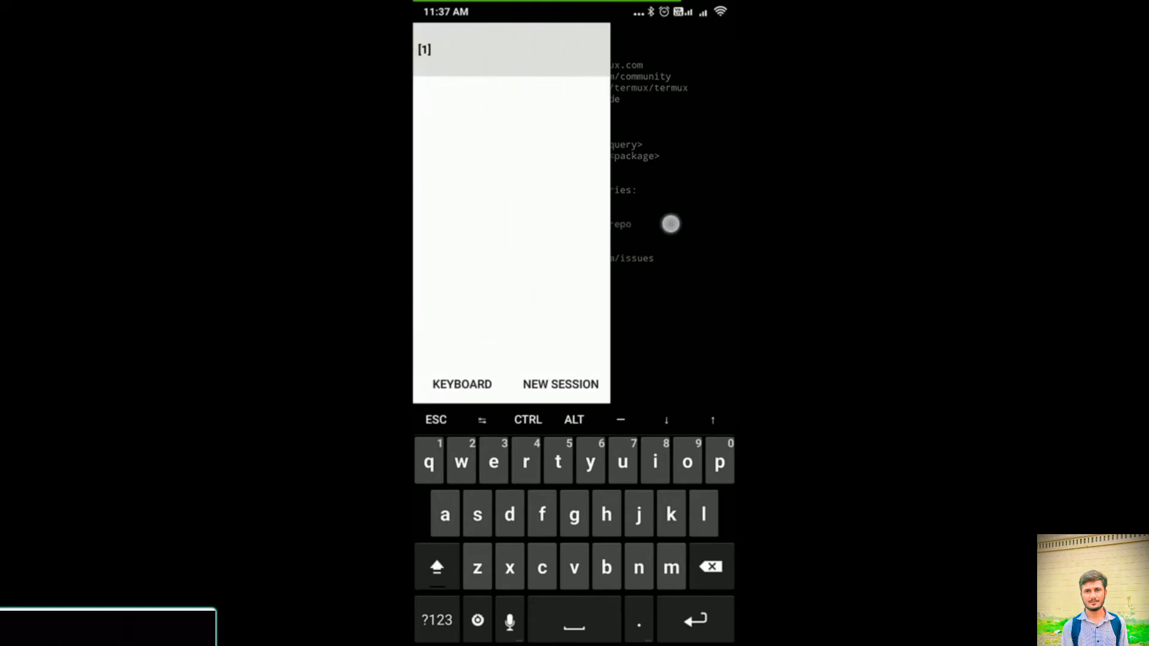
Return to session 1's terminal by dismissing the sessions drawer.
left_click(671, 566)
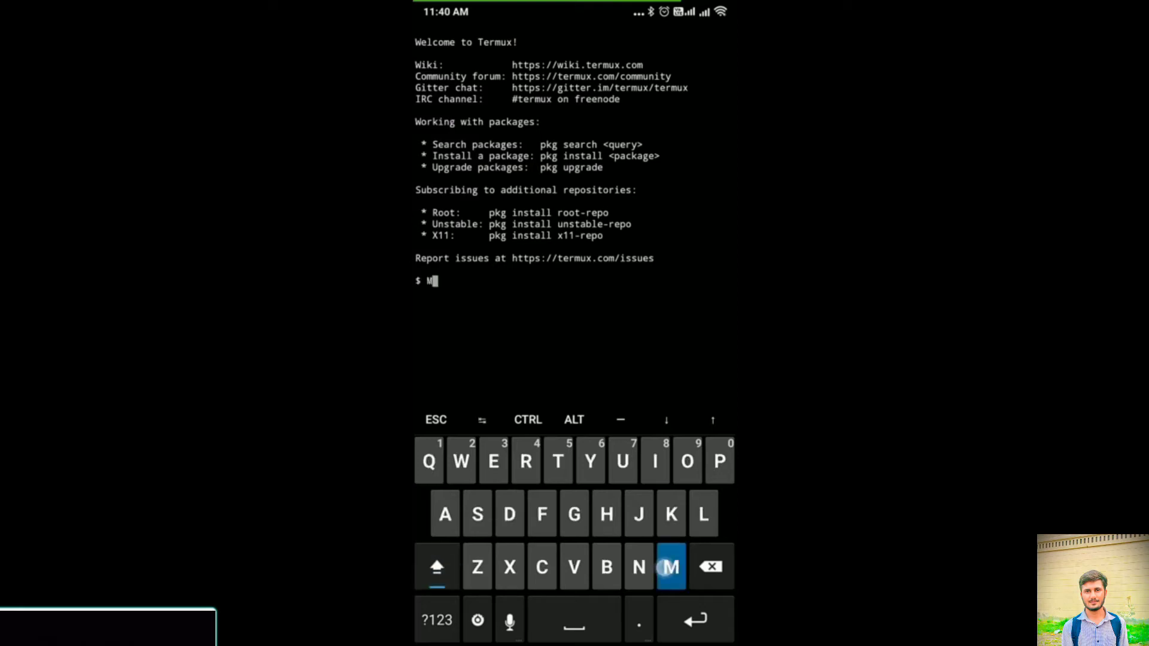
Type 'onesh' at the $ prompt, completing the six-letter name without running it.
type("onesh")
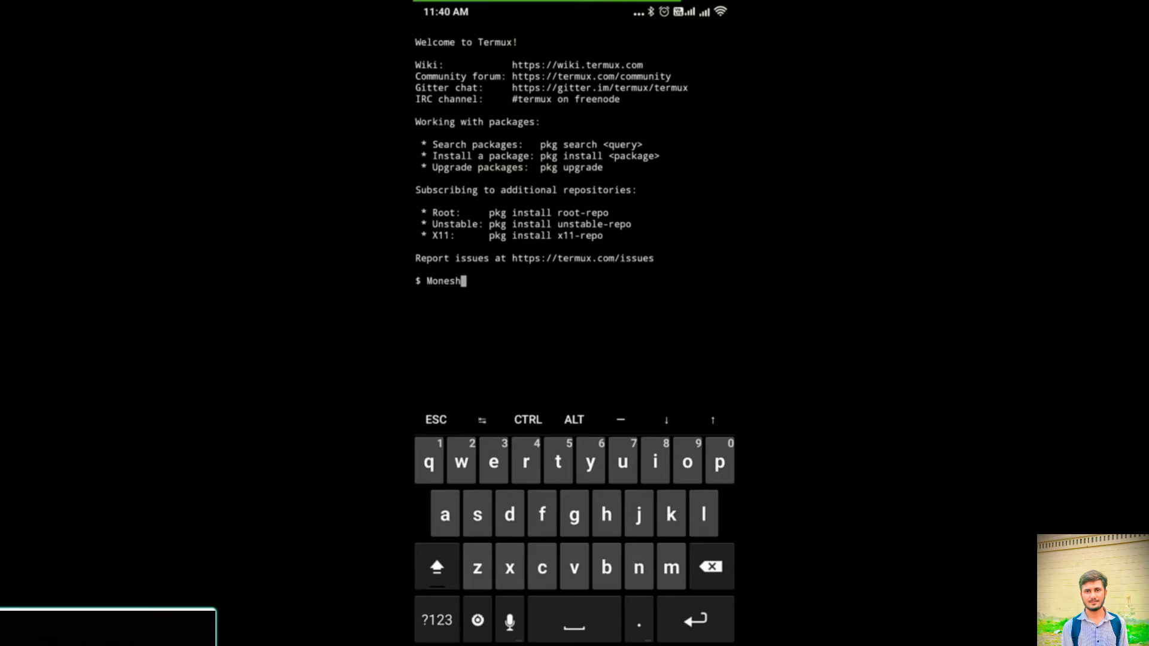